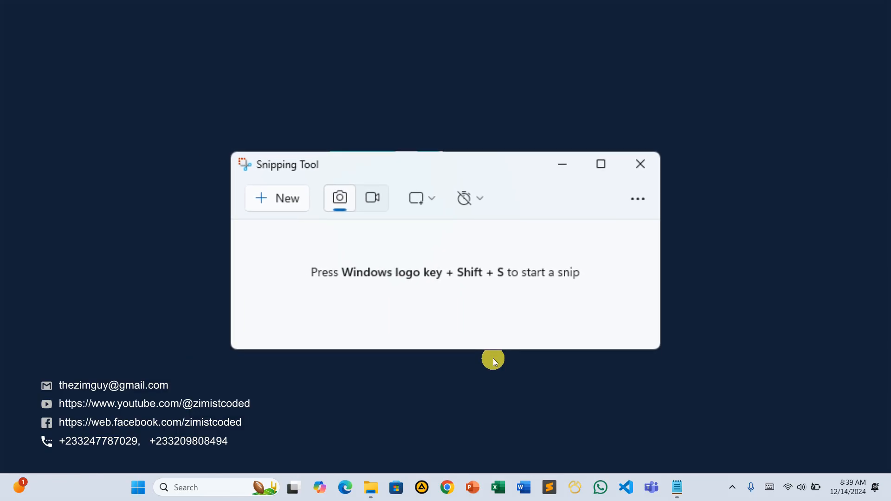
# - Bring up the Start menu with Snipping Tool among the pinned apps
pyautogui.click(139, 487)
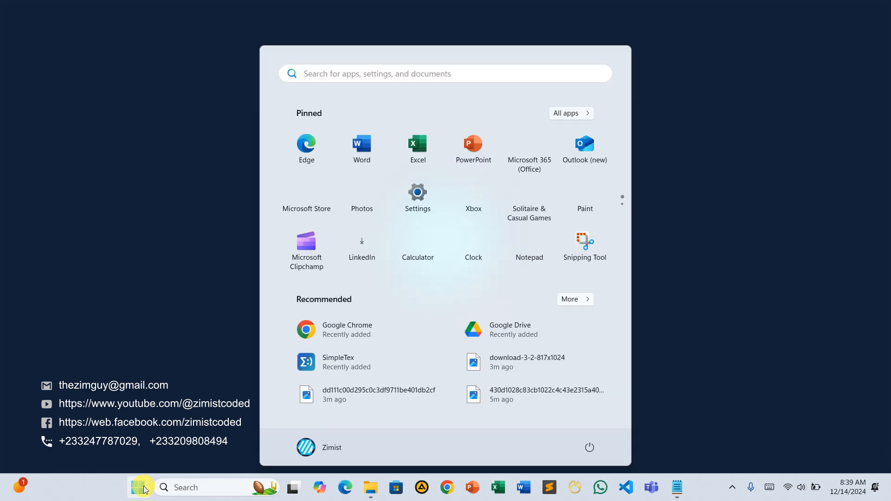
# - Search the Start menu for 'snipp' to find the snipping app
pyautogui.write('snipp')
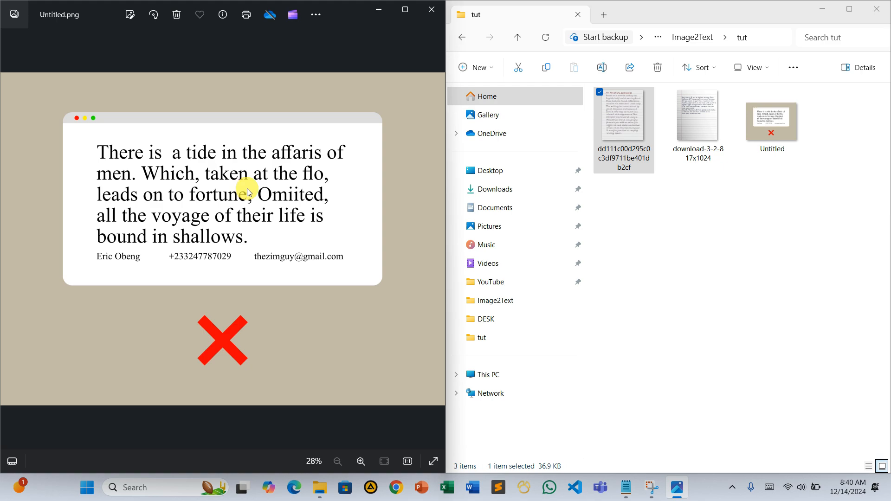
# - Launch Snipping Tool and reveal its See more menu with the Open file option
pyautogui.click(651, 487)
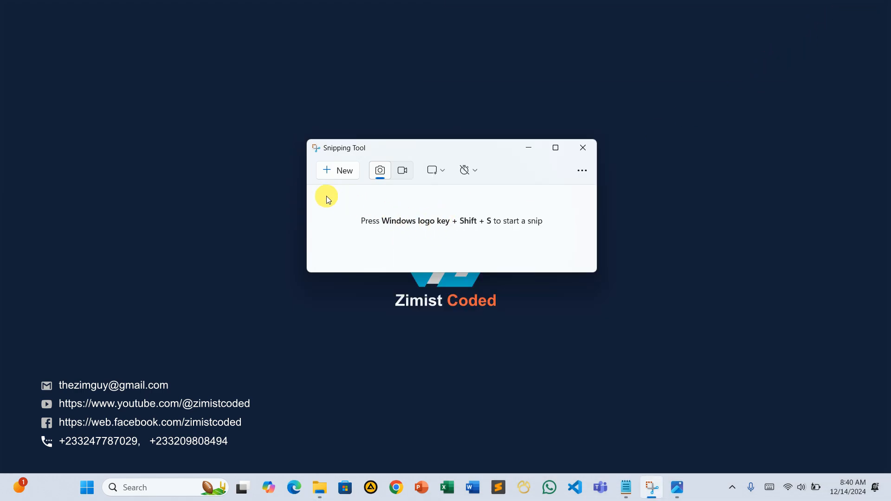
pyautogui.moveTo(477, 183)
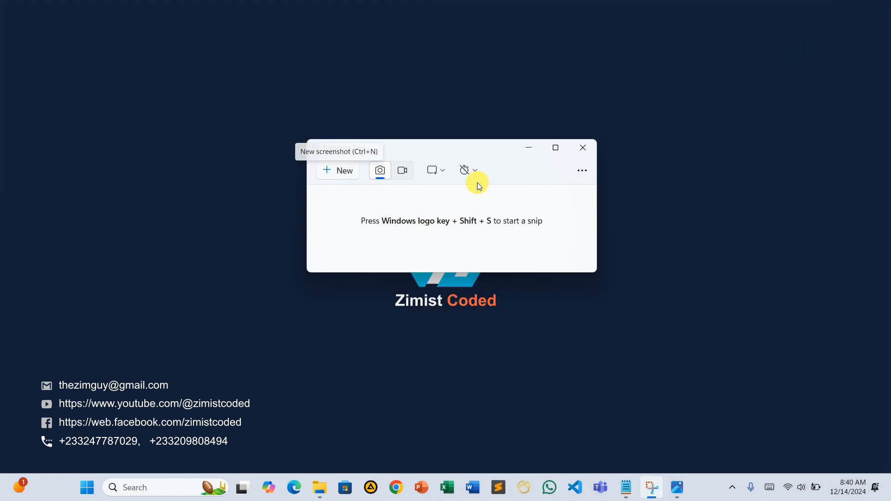
pyautogui.click(581, 171)
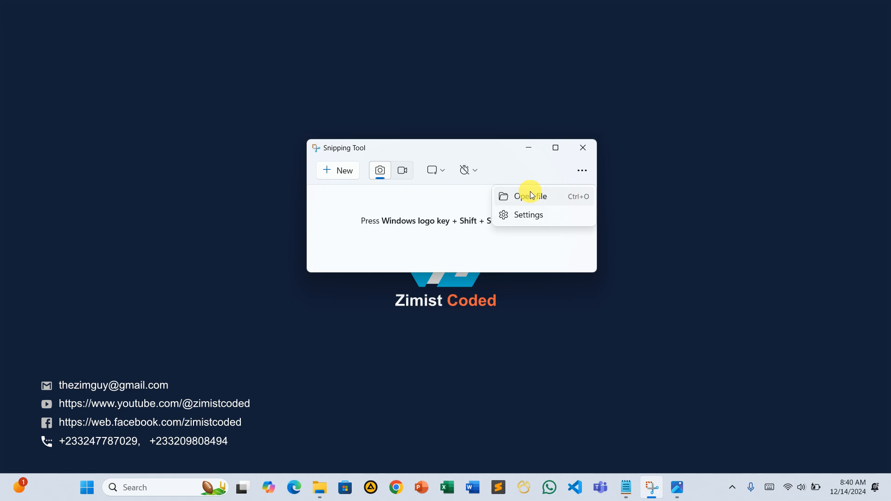
pyautogui.moveTo(541, 197)
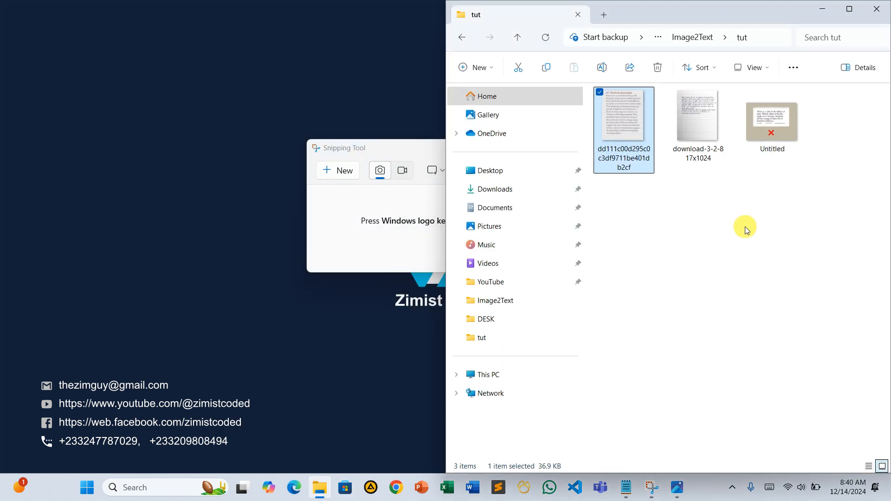
pyautogui.moveTo(429, 153)
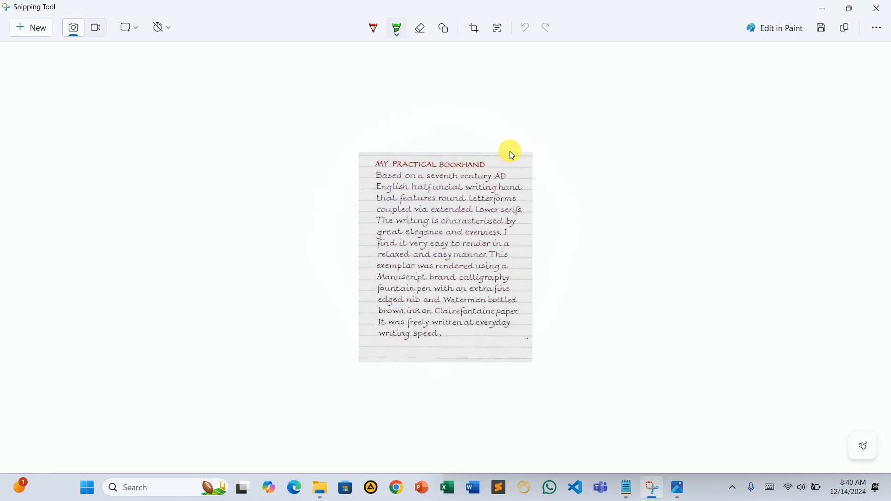
pyautogui.moveTo(639, 140)
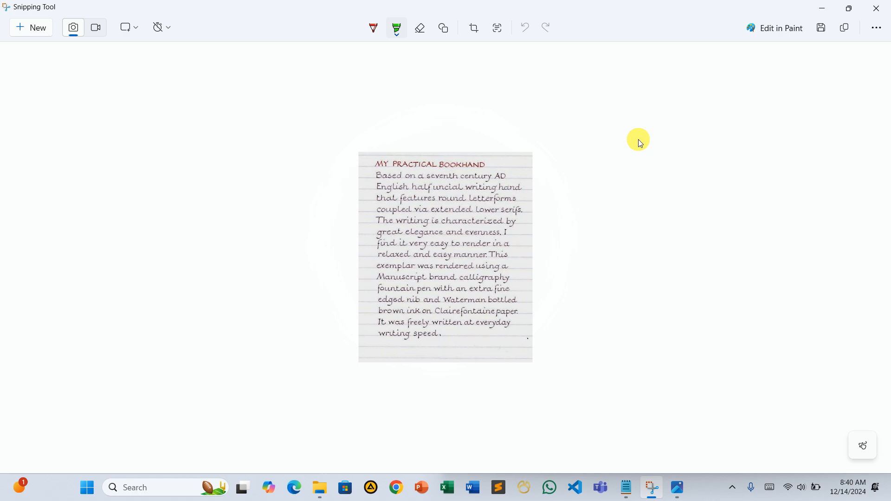
pyautogui.moveTo(641, 159)
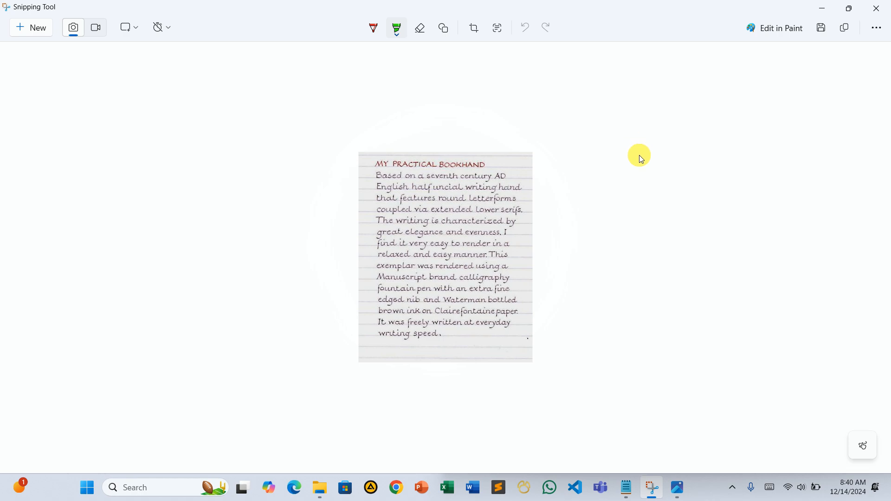
pyautogui.moveTo(584, 123)
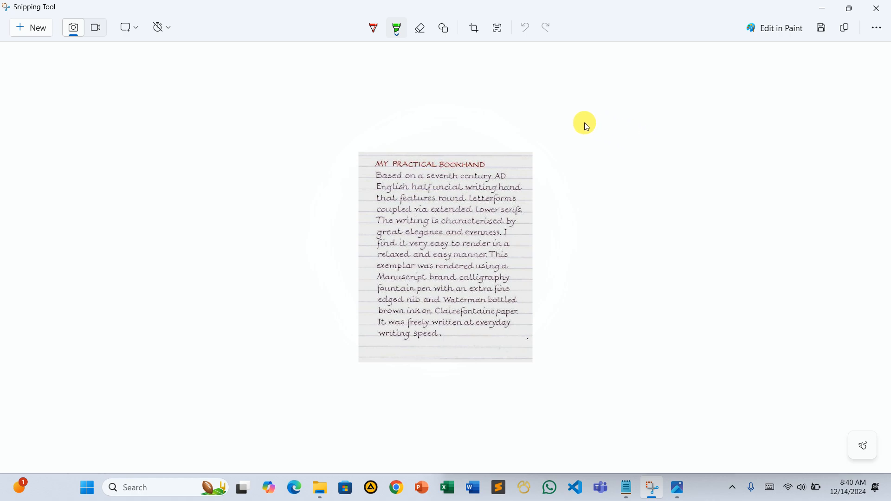
pyautogui.moveTo(497, 27)
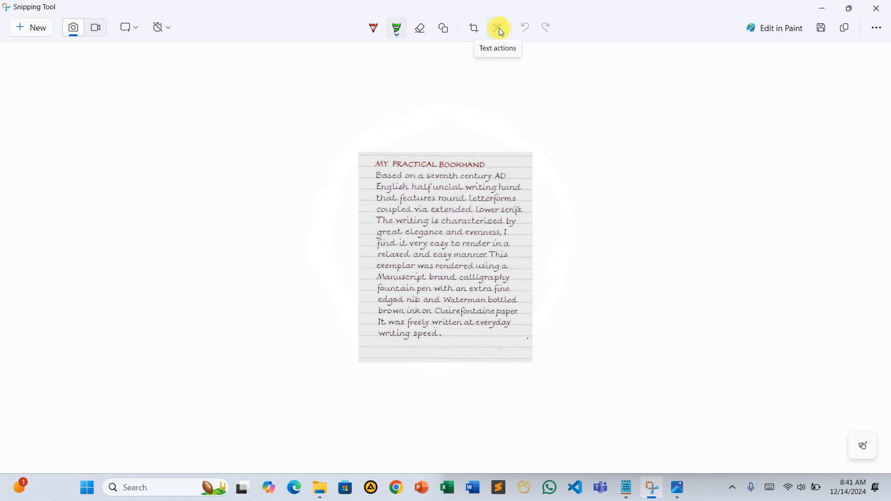
# - Start Text actions to recognise the text on the handwritten bookhand page
pyautogui.click(496, 27)
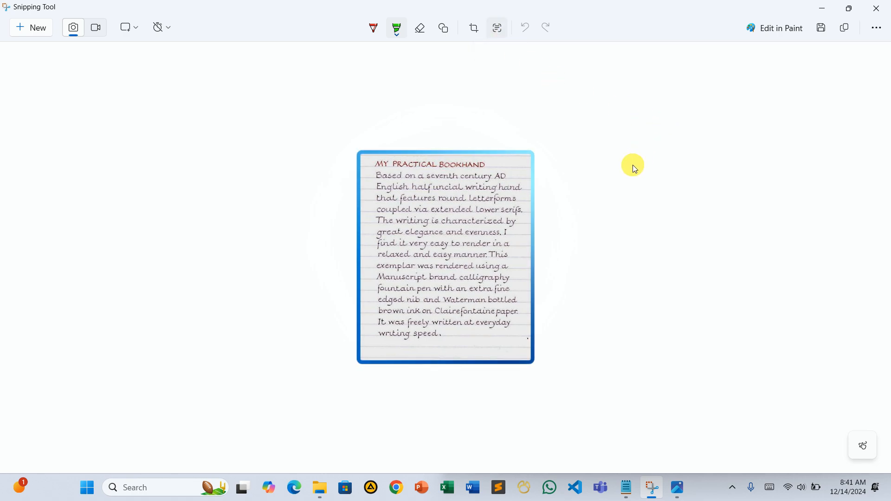
# - Select the recognised paragraph below the heading and copy its text
pyautogui.click(495, 26)
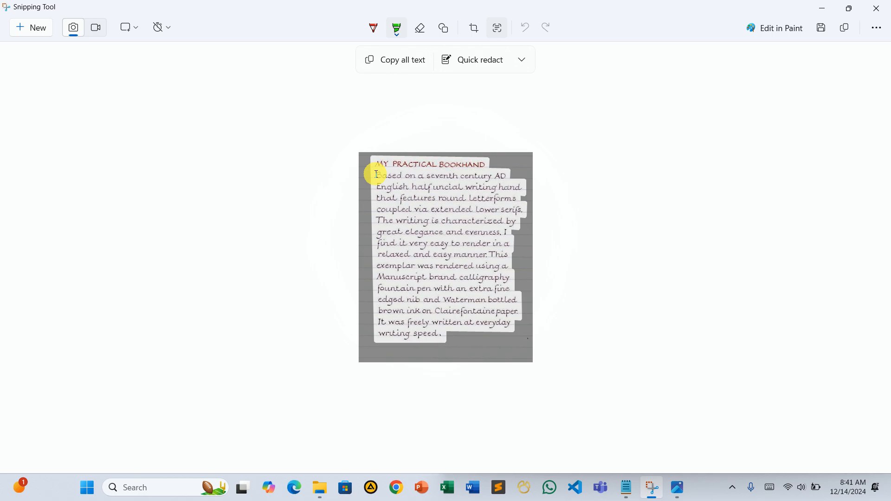
pyautogui.moveTo(377, 175); pyautogui.dragTo(461, 330)
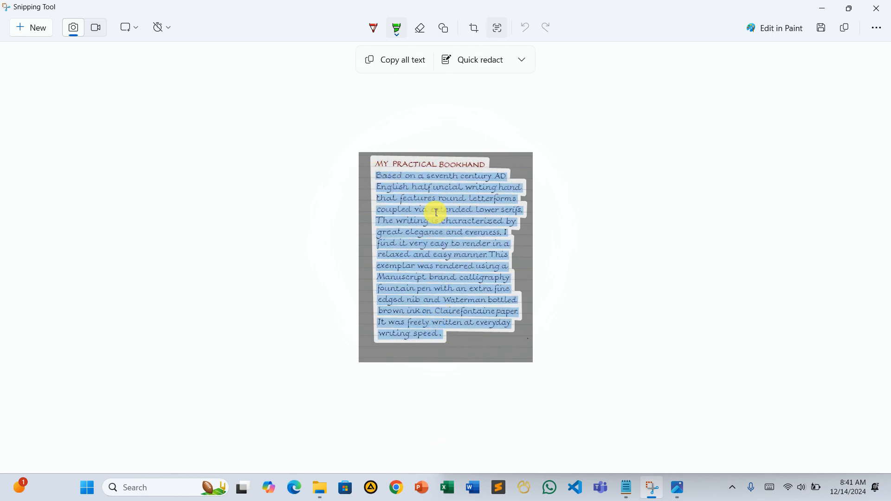
pyautogui.rightClick(436, 213)
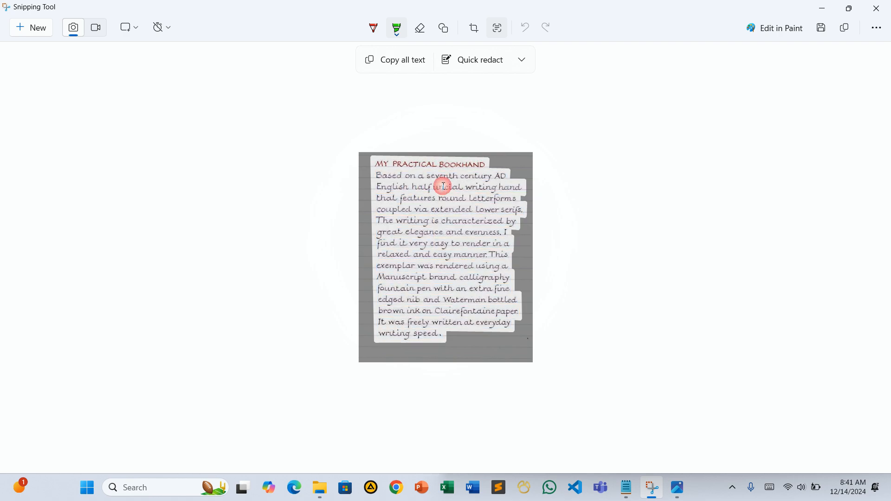
pyautogui.click(402, 59)
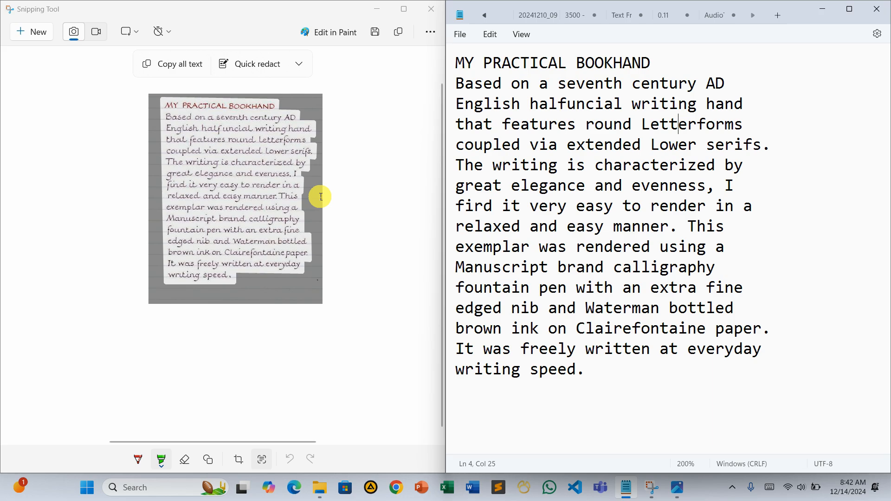
pyautogui.moveTo(631, 234)
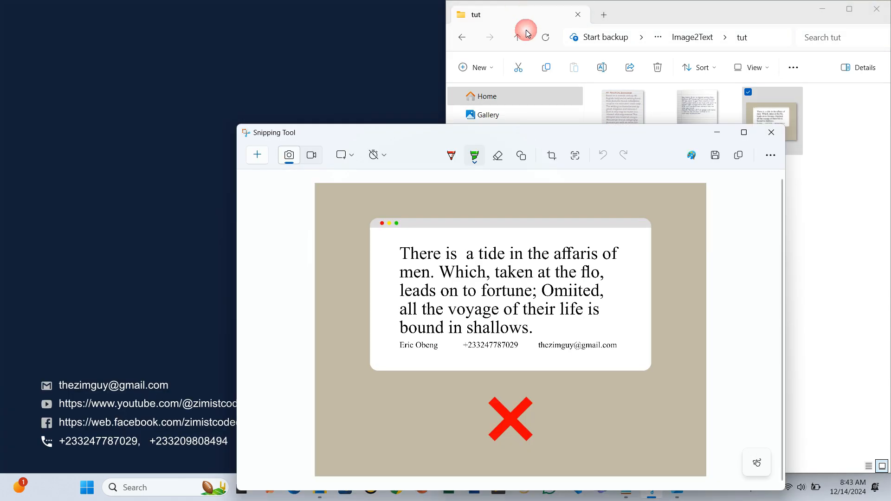
# - Maximize the capture window and run Text actions on the tide-quote screenshot
pyautogui.click(743, 132)
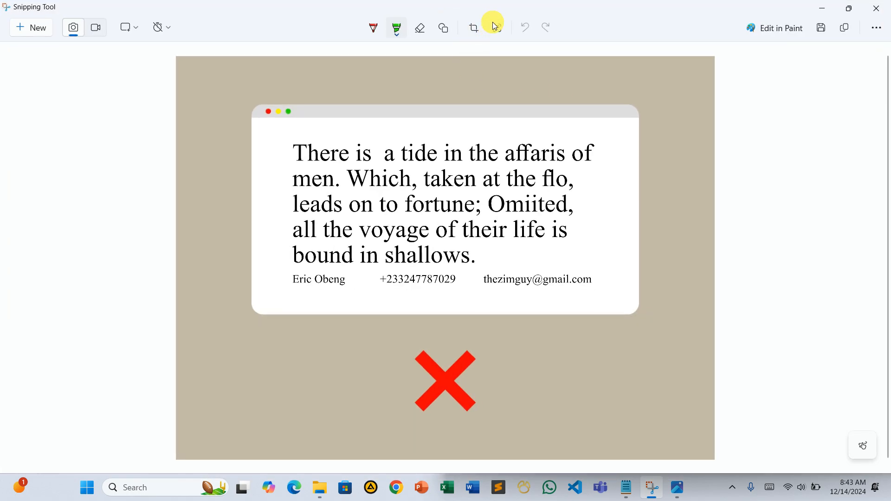
pyautogui.moveTo(497, 27)
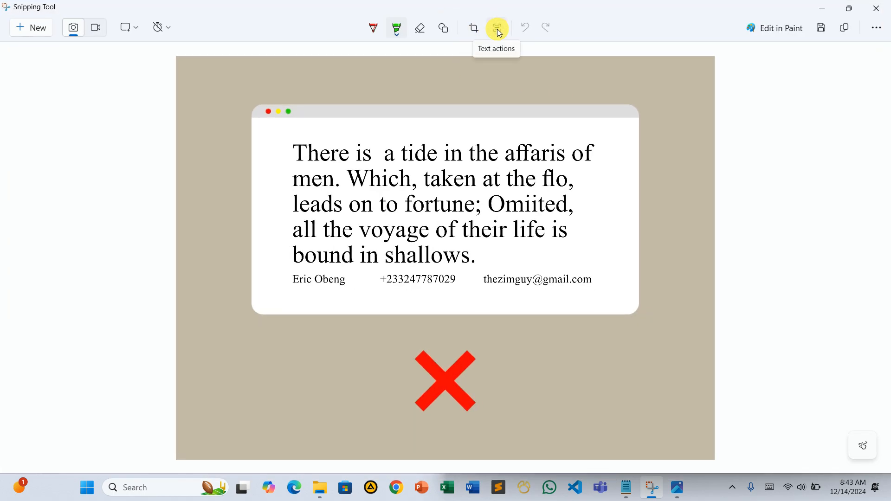
pyautogui.click(495, 27)
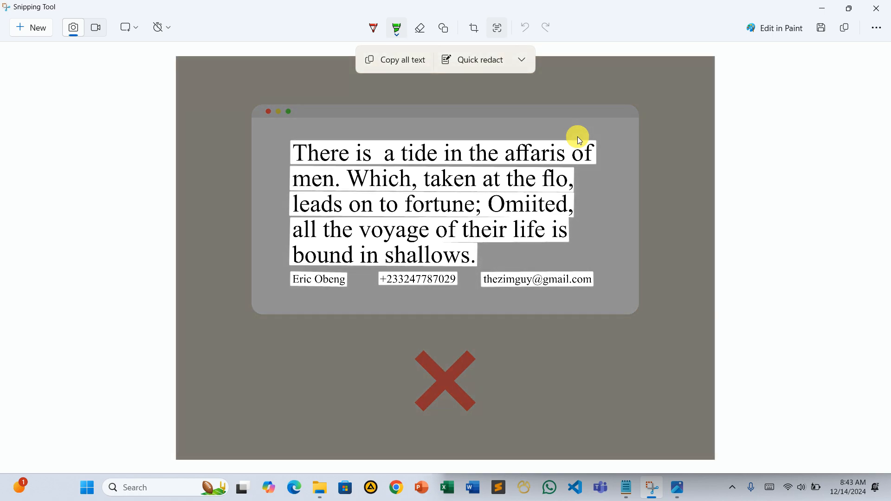
pyautogui.moveTo(485, 67)
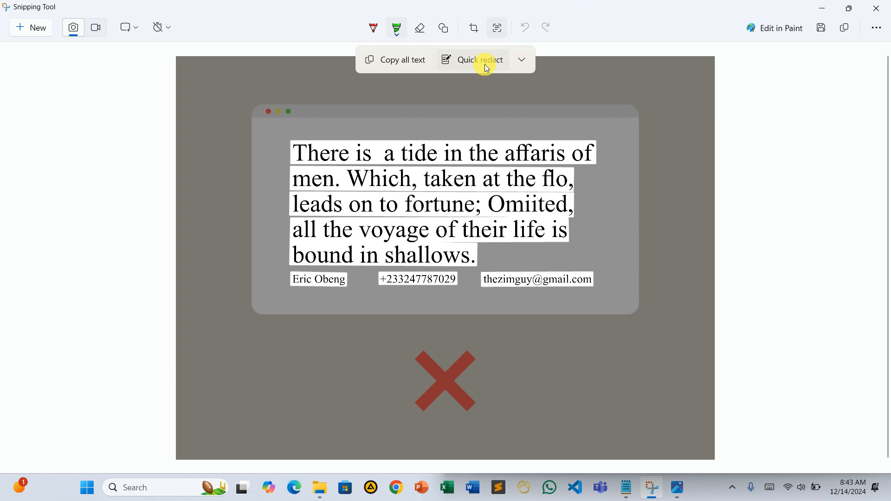
pyautogui.moveTo(486, 65)
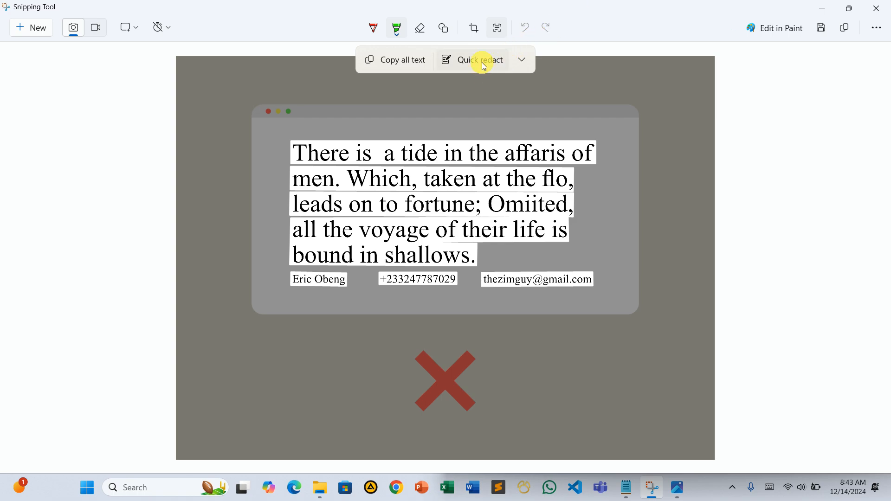
# - Quick redact the email address and phone number, keeping both redaction types checked
pyautogui.click(520, 60)
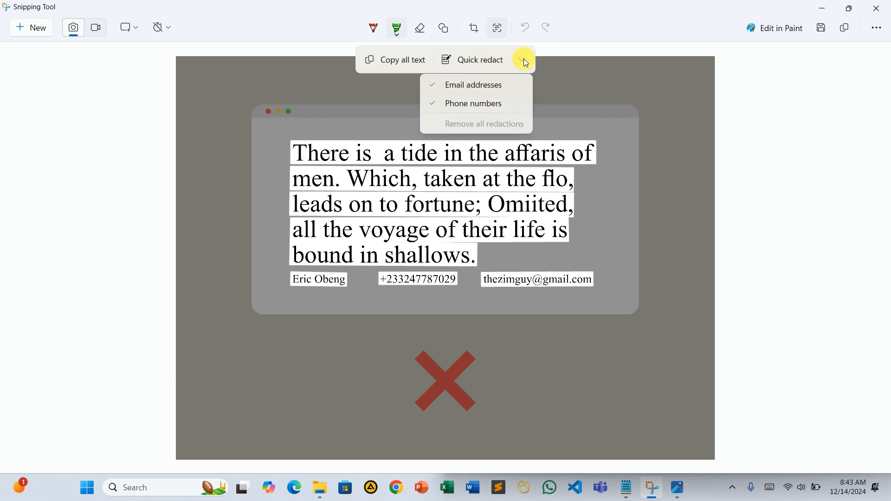
pyautogui.moveTo(447, 88)
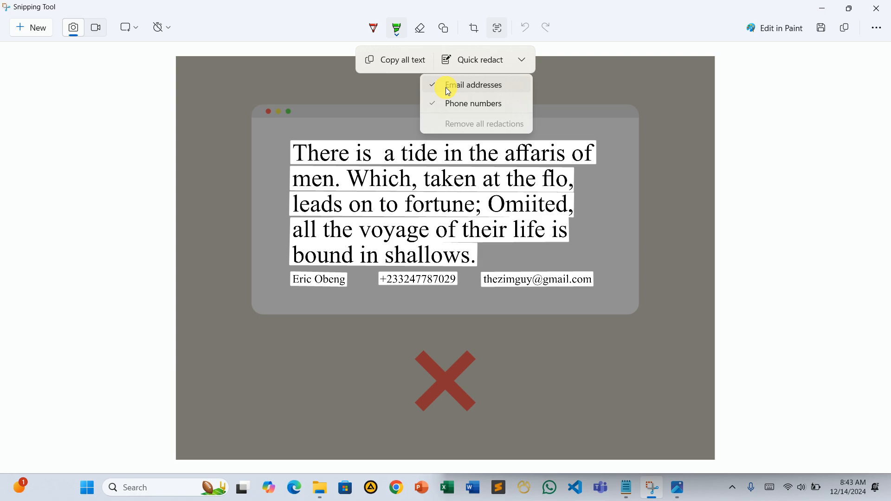
pyautogui.moveTo(446, 107)
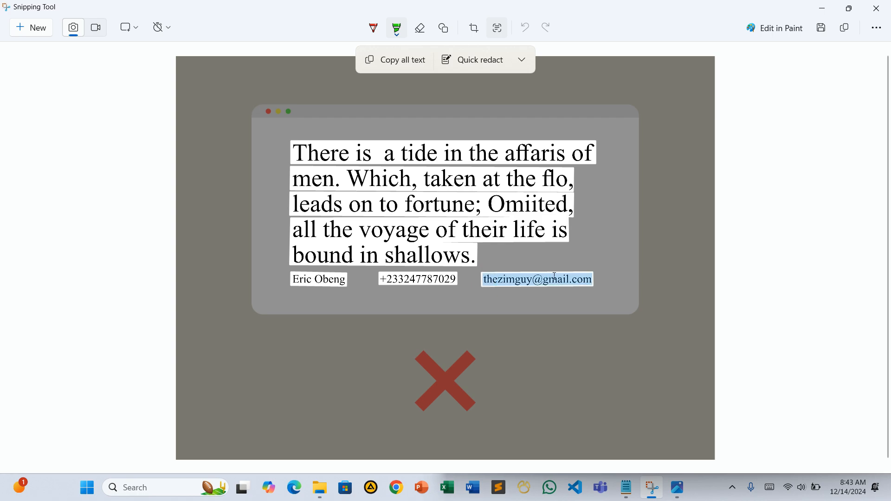
pyautogui.click(397, 279)
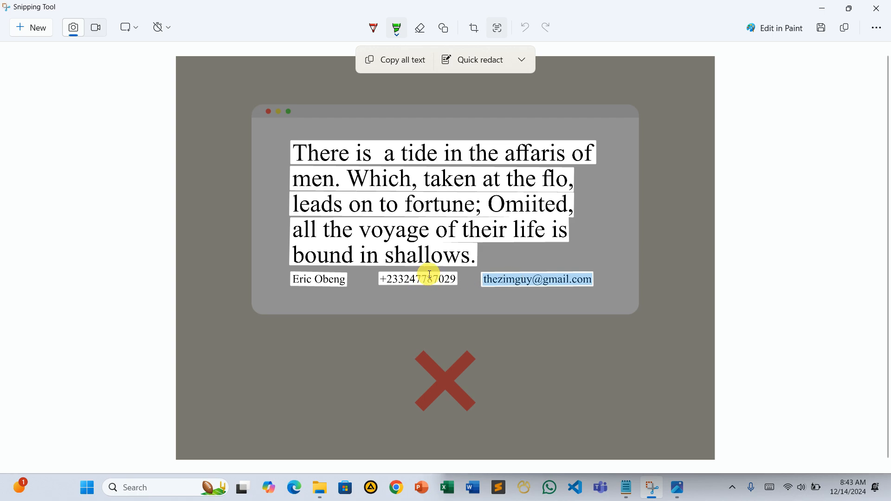
pyautogui.moveTo(564, 148)
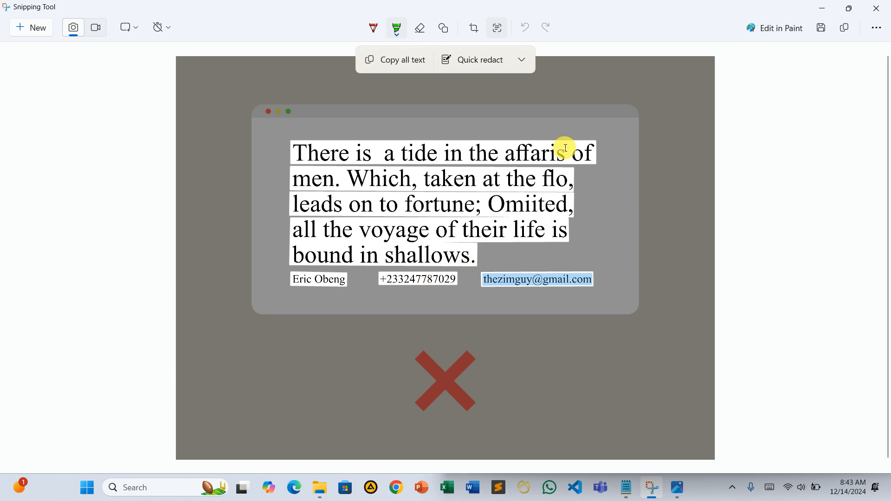
pyautogui.click(479, 59)
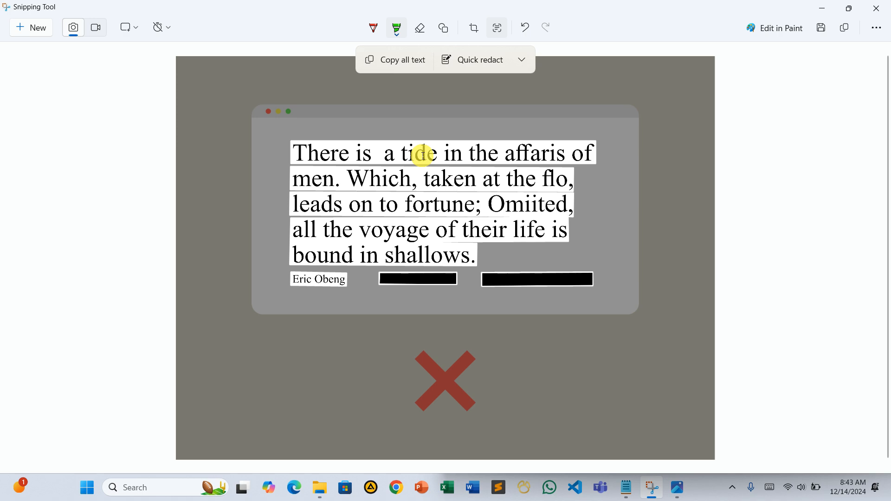
pyautogui.moveTo(634, 461)
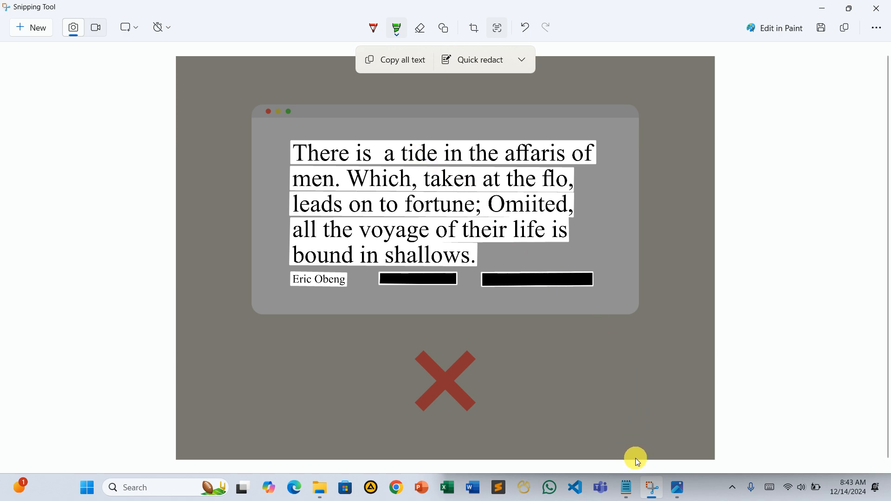
# - Replace Notepad's old text with the copied quote text showing REDACTED placeholders
pyautogui.click(624, 487)
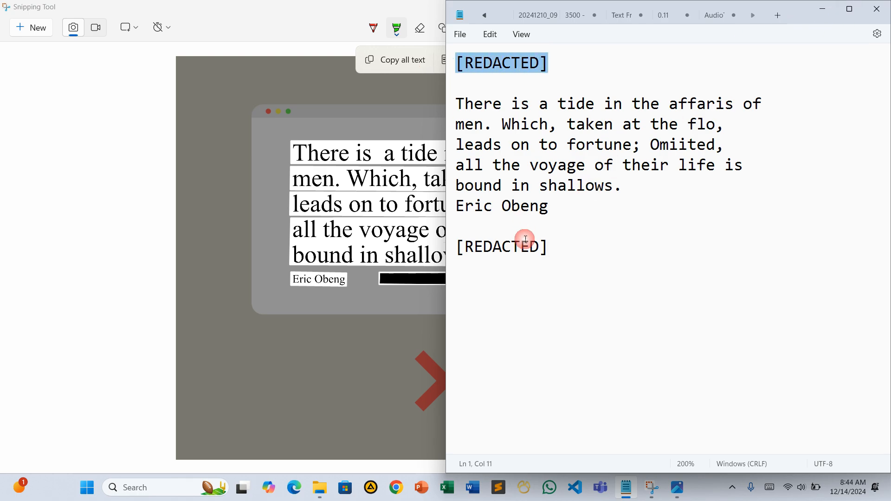
pyautogui.doubleClick(501, 245)
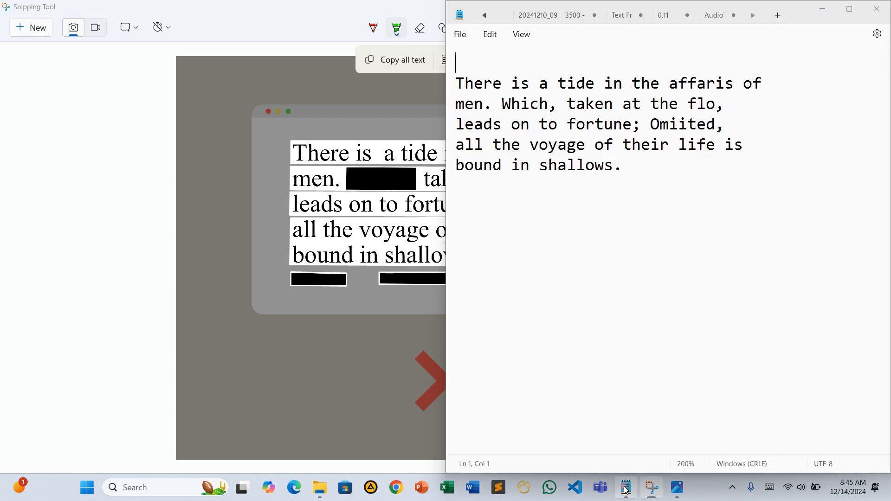
pyautogui.press('ctrl+a')
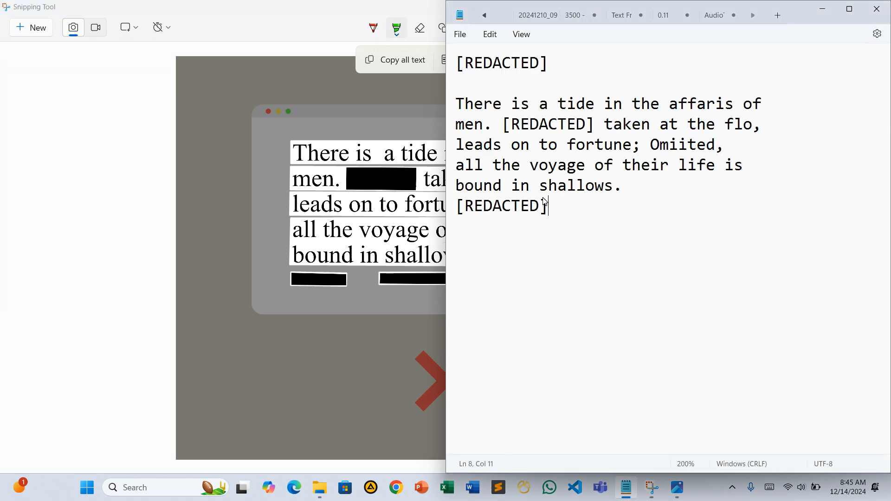
pyautogui.doubleClick(544, 124)
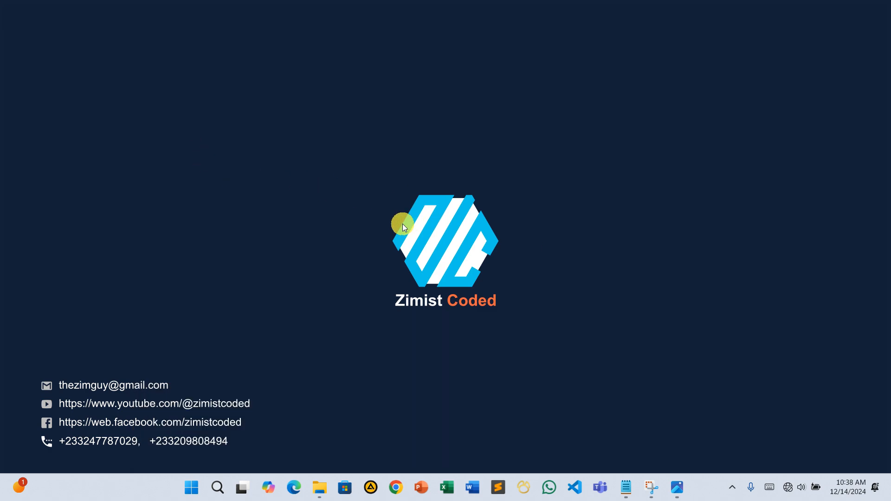
pyautogui.click(676, 487)
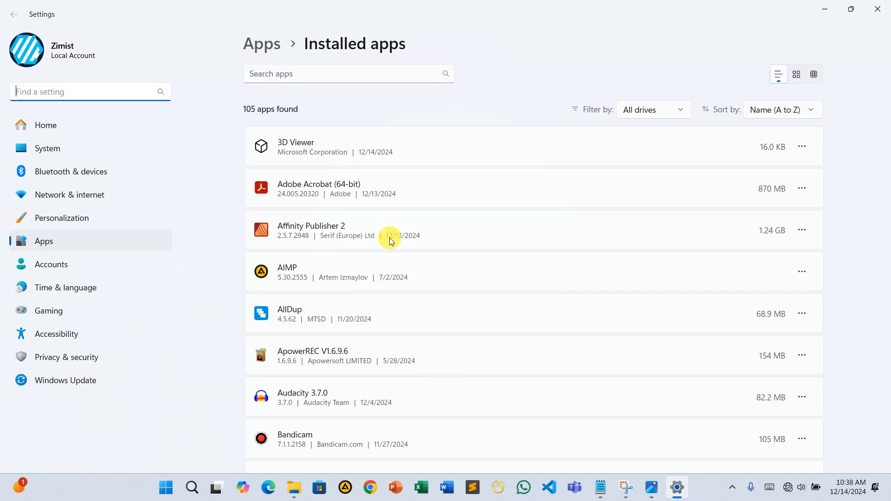
# - Filter Installed apps by 'snipp' and show Snipping Tool's three-dot options menu
pyautogui.write('s')
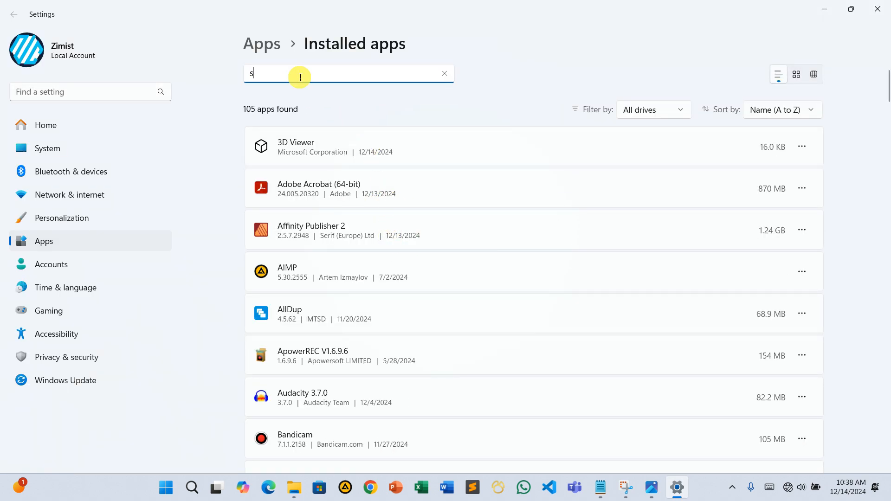
pyautogui.write('nipp')
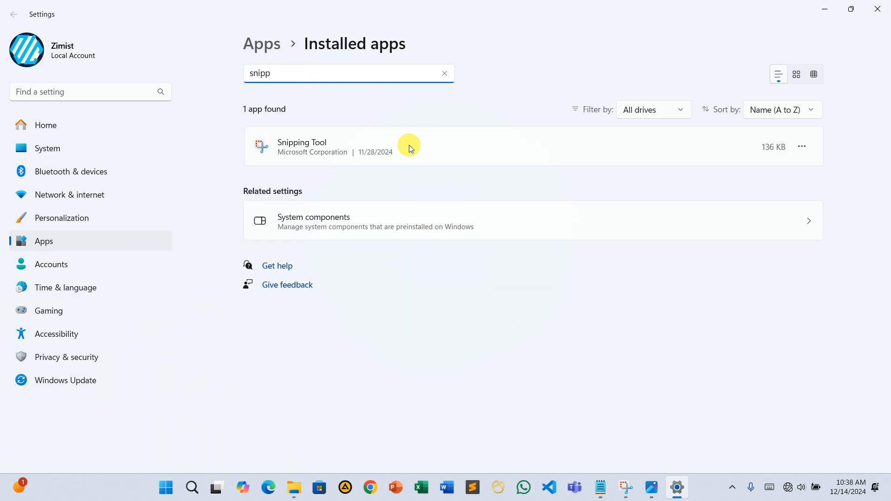
pyautogui.click(802, 147)
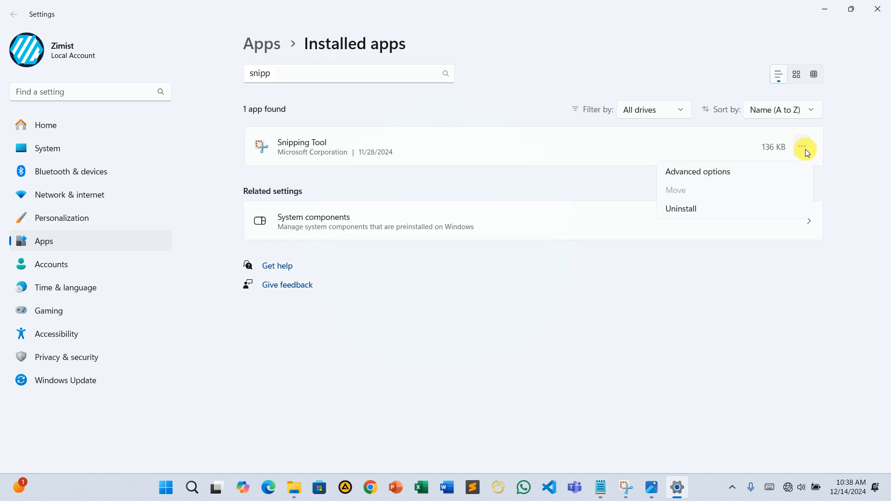
pyautogui.moveTo(704, 211)
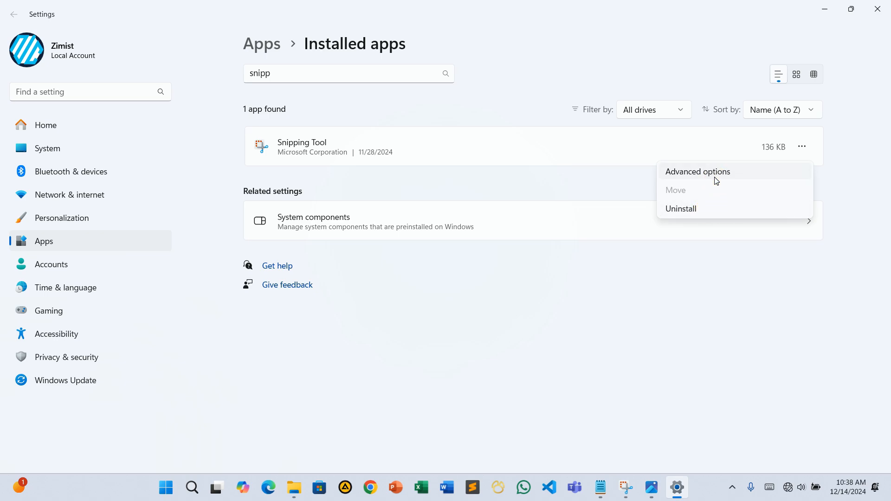
# - In Snipping Tool's Advanced options, run Repair from the Reset section
pyautogui.click(697, 170)
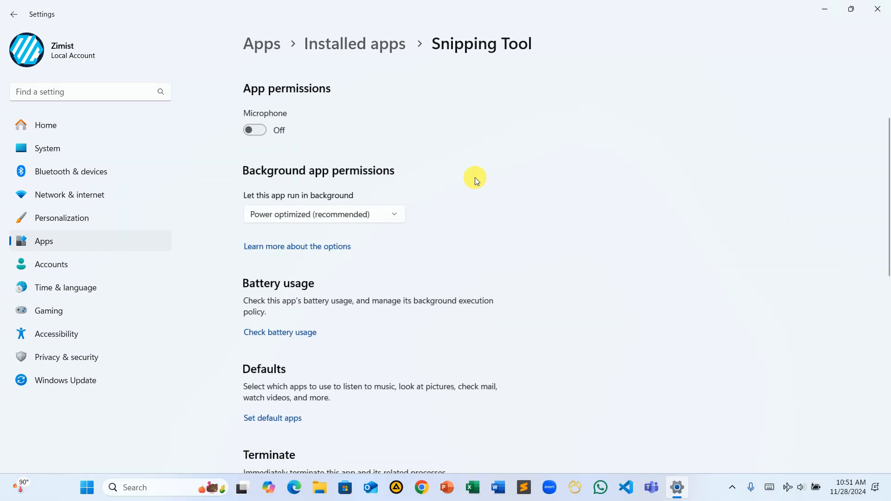
pyautogui.scroll(-3)
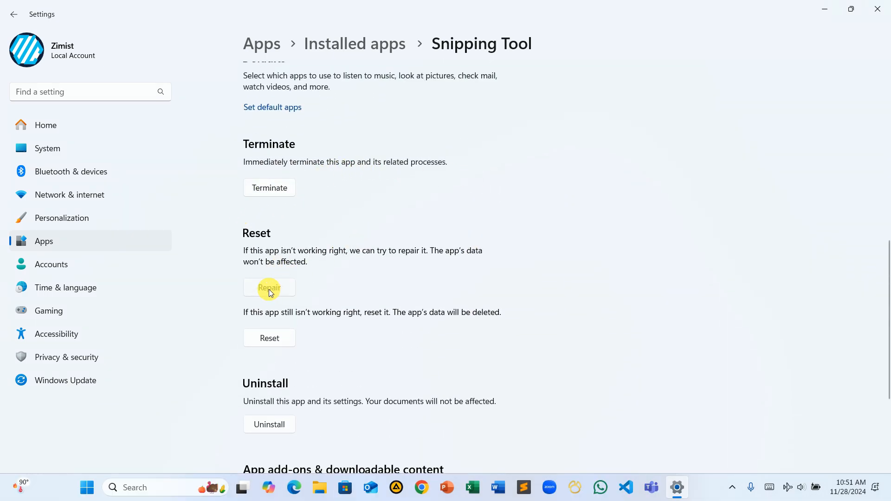
pyautogui.scroll(-3)
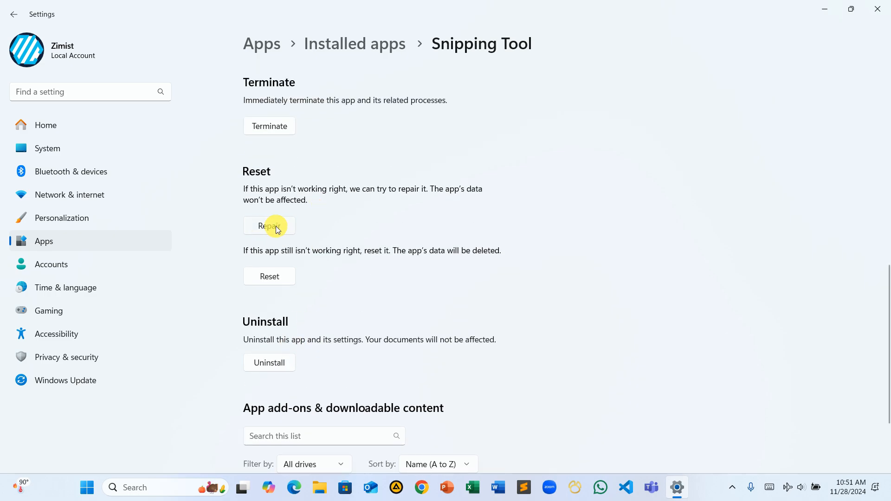
pyautogui.click(269, 226)
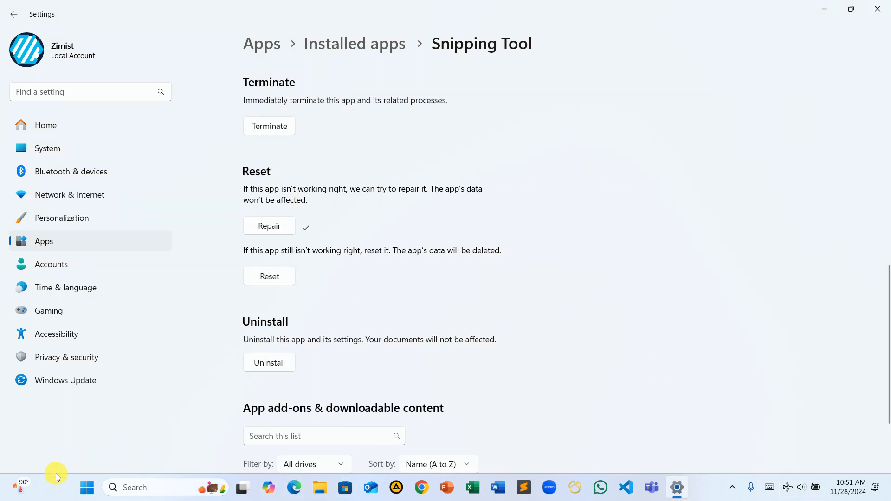
# - Relaunch Snipping Tool from the launcher, take a test snip of the Reset section, then close it
pyautogui.click(86, 487)
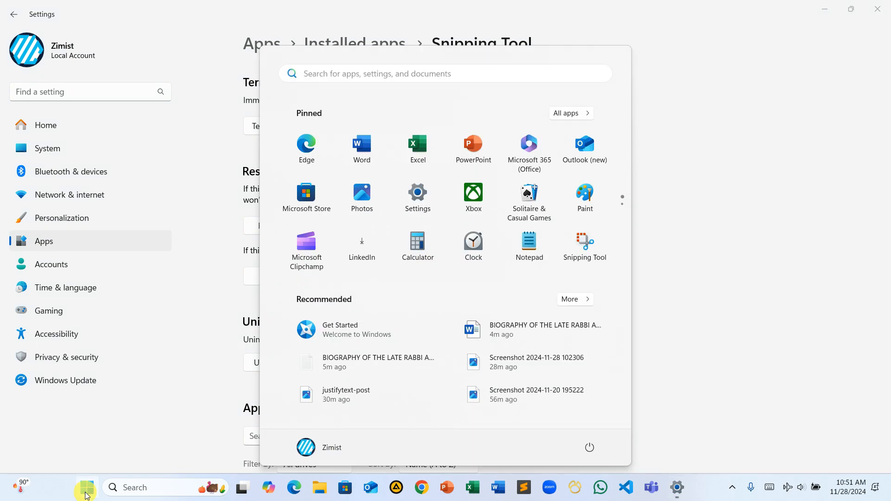
pyautogui.write('snipping Tool')
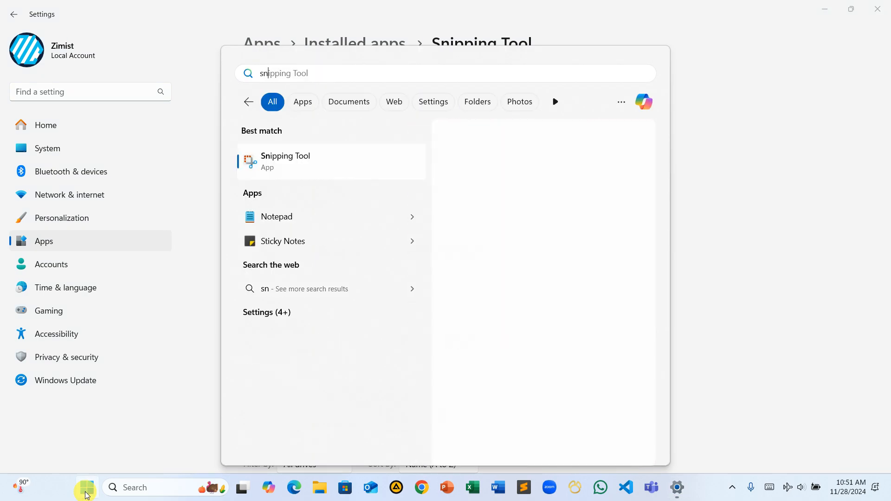
pyautogui.click(285, 161)
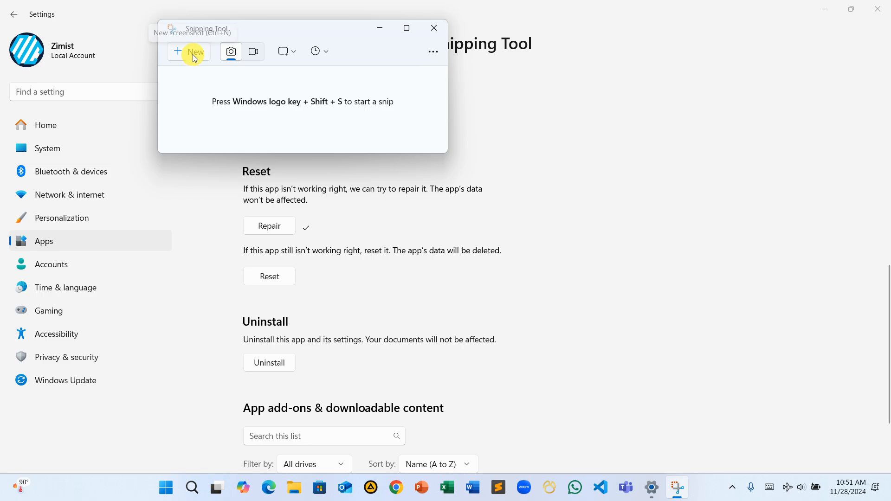
pyautogui.click(189, 52)
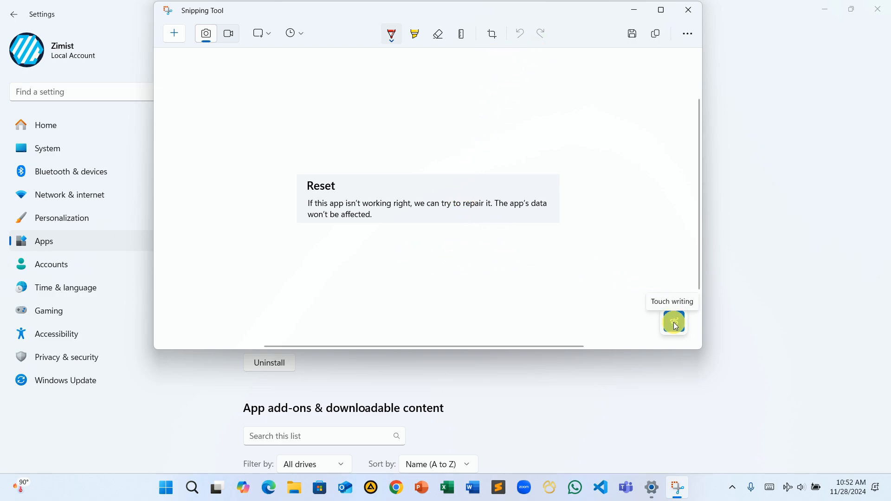
pyautogui.click(460, 34)
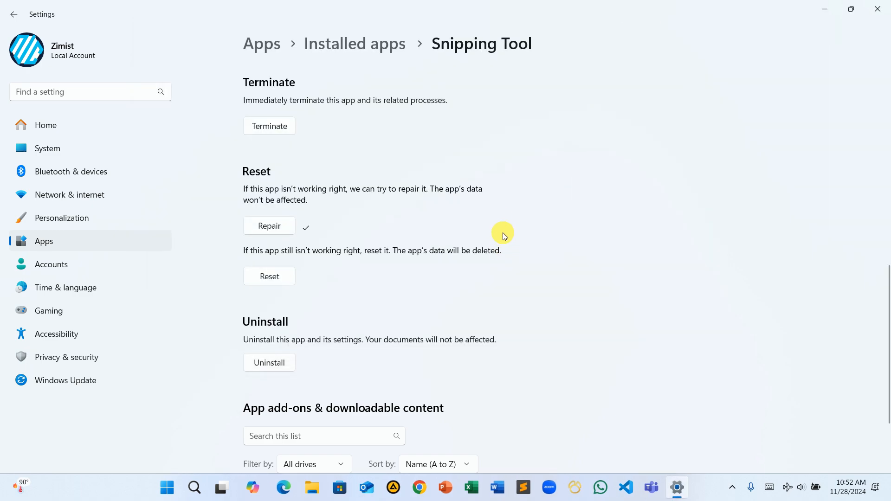
pyautogui.moveTo(364, 217)
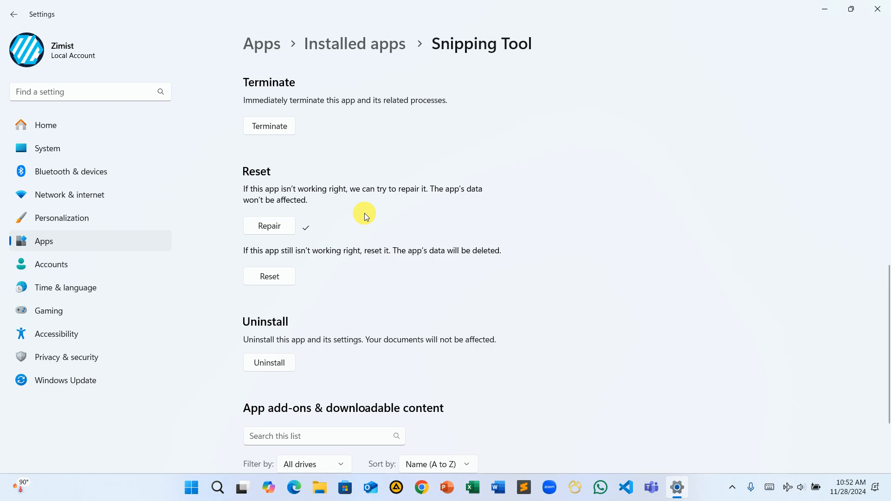
# - Close the Settings window so only the desktop remains
pyautogui.click(269, 363)
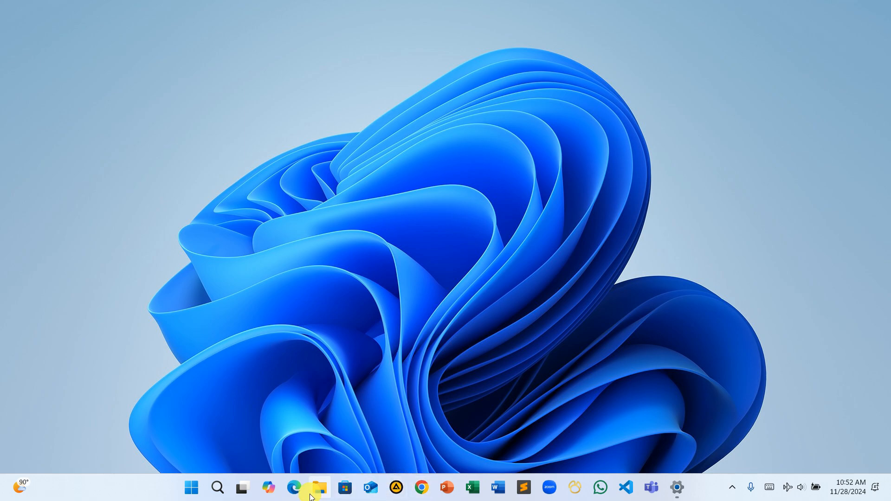
# - Launch Microsoft Store and search 'sn', choosing the 'snipping tool' suggestion
pyautogui.click(344, 488)
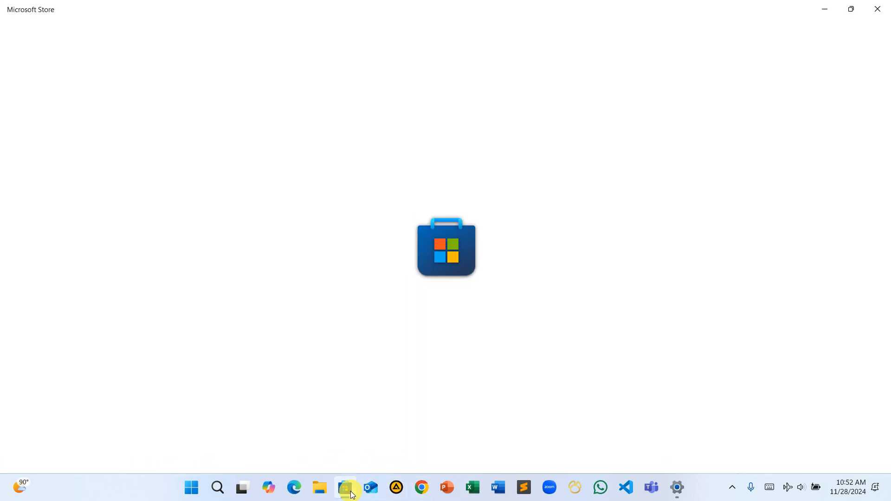
pyautogui.click(344, 492)
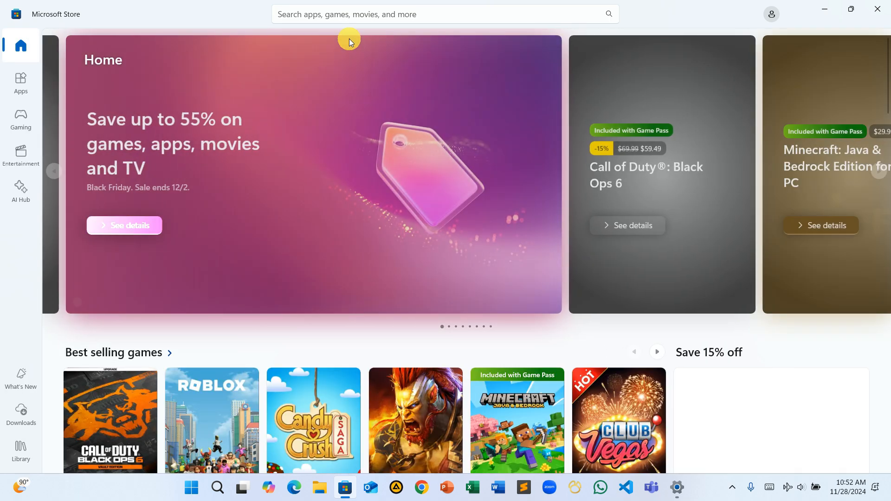
pyautogui.write('sni')
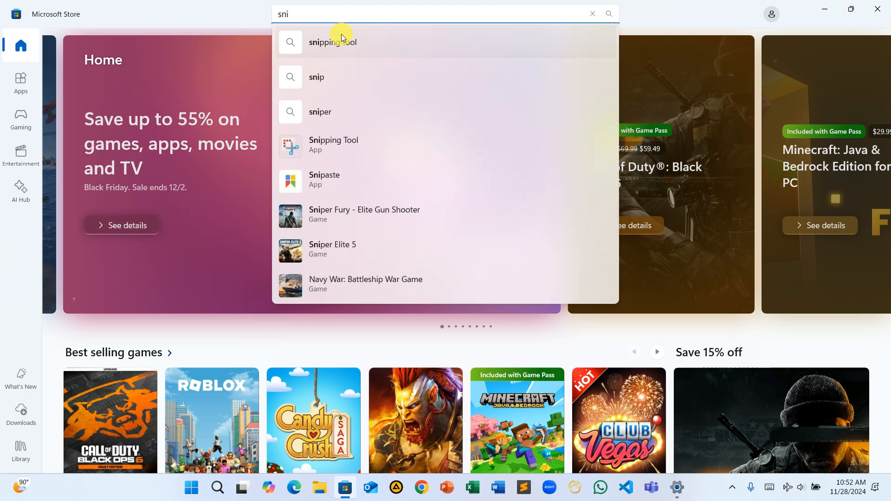
pyautogui.click(332, 41)
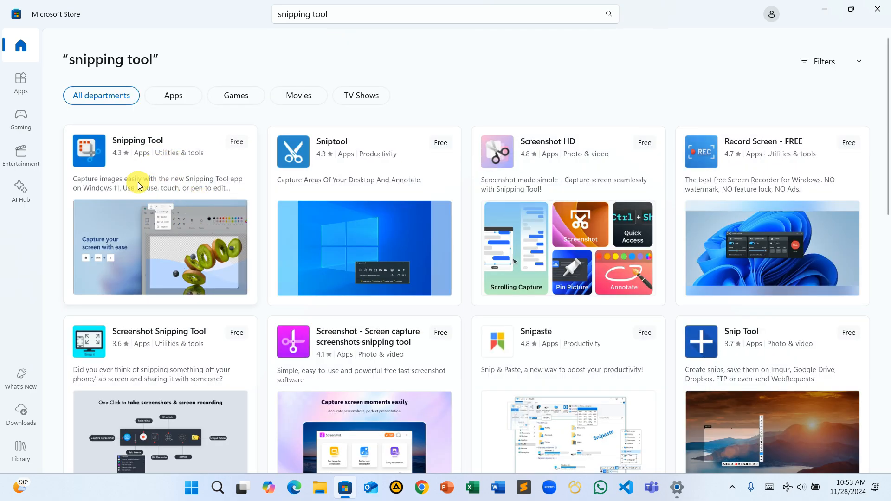
# - Install the free Snipping Tool from its Store page with Get, then launch it
pyautogui.click(160, 140)
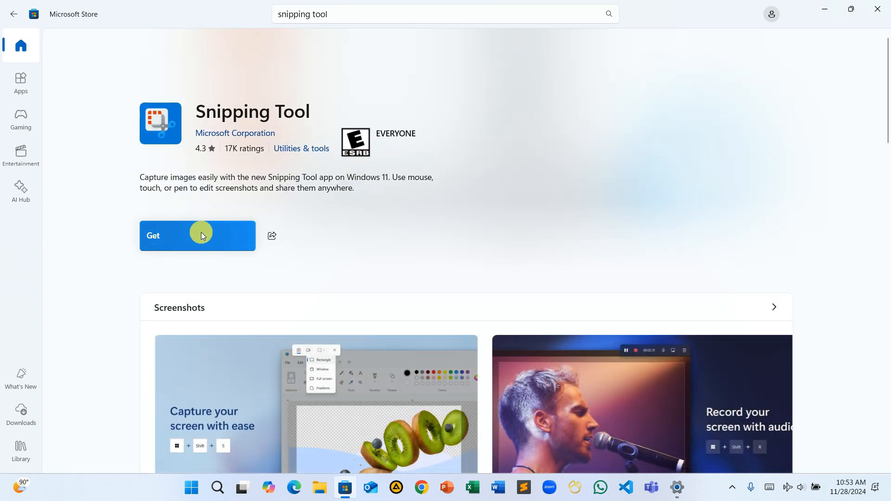
pyautogui.click(197, 235)
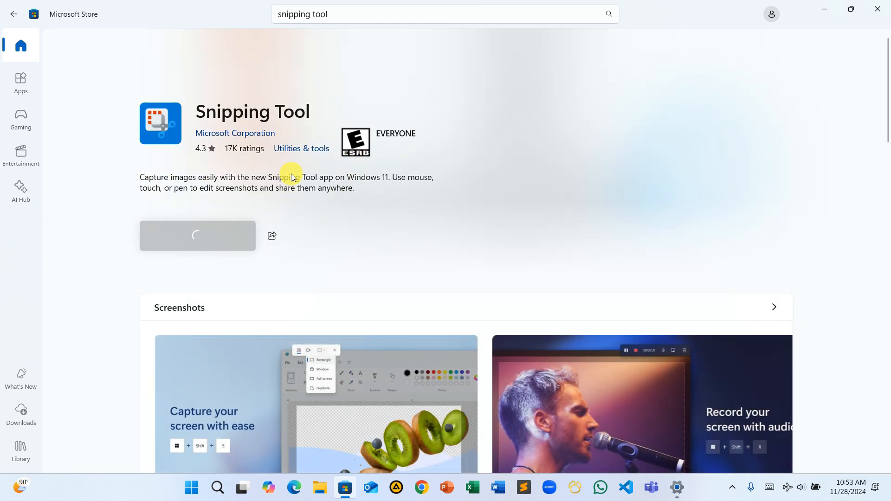
pyautogui.click(197, 234)
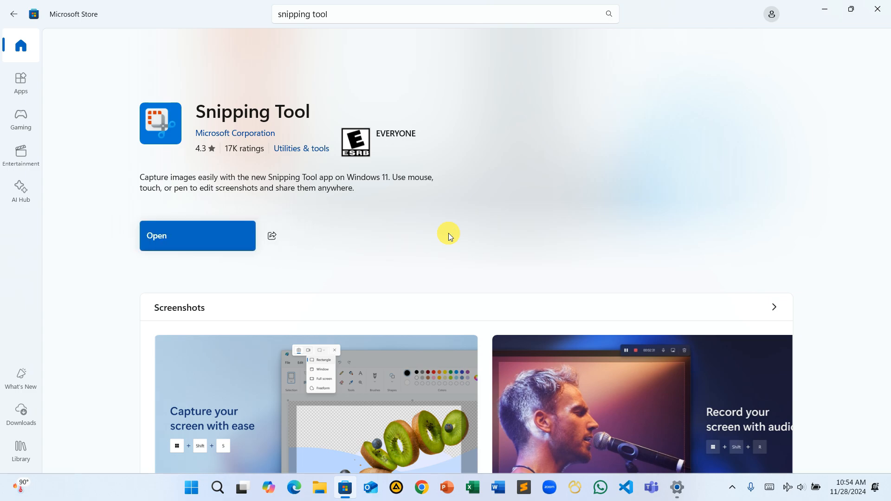
pyautogui.click(196, 235)
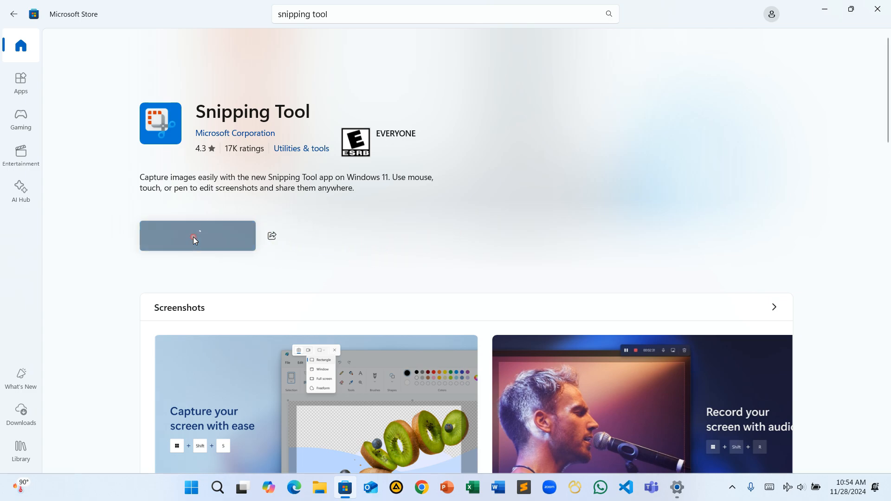
# - Snip the Store's app description and use Text actions to select its recognised text
pyautogui.click(197, 236)
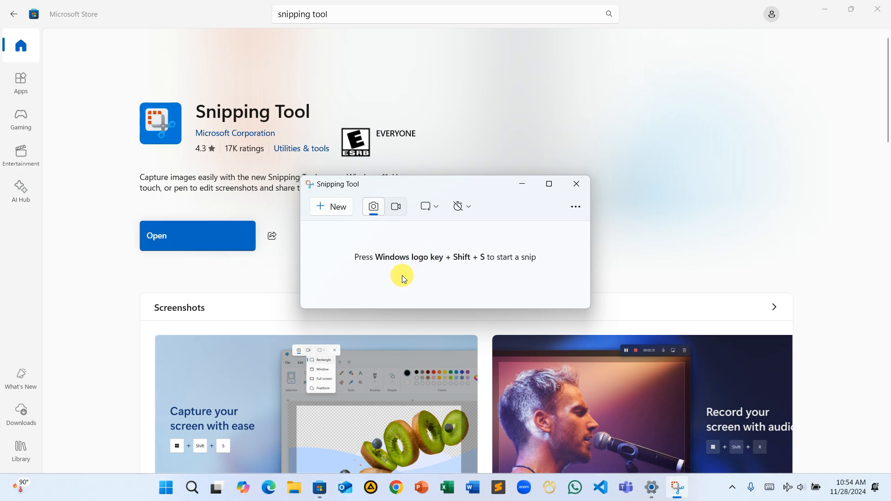
pyautogui.click(575, 183)
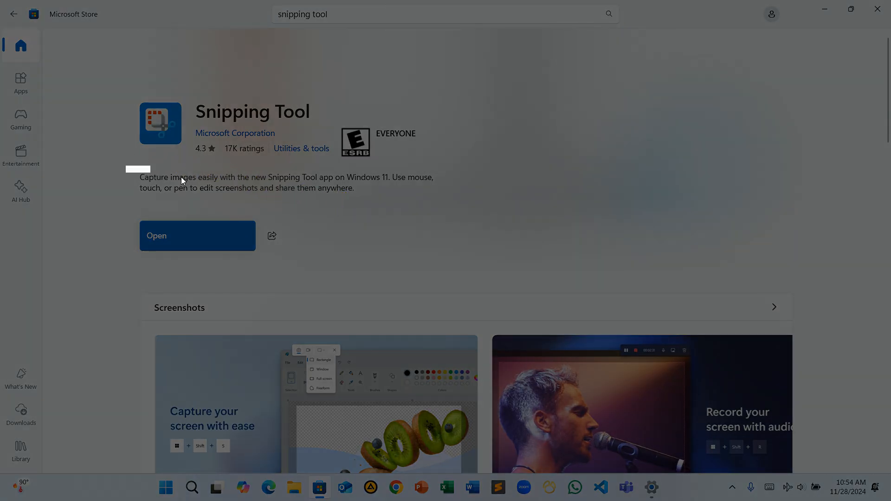
pyautogui.click(197, 235)
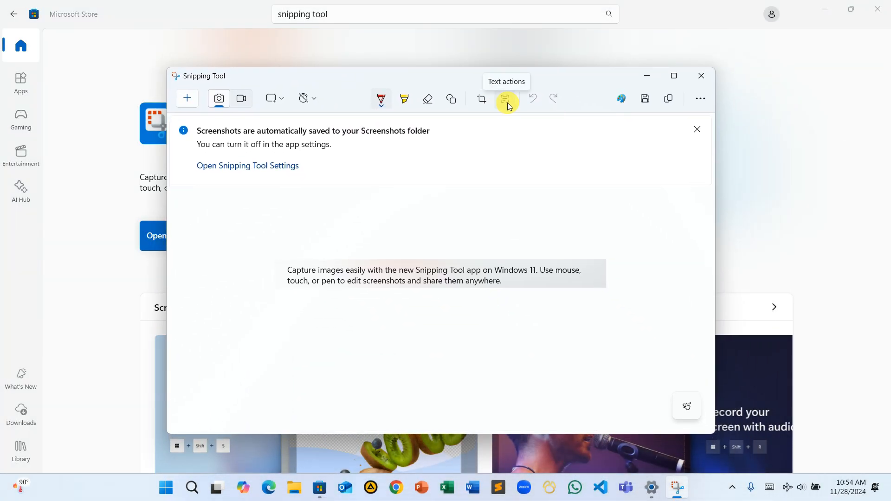
pyautogui.click(504, 98)
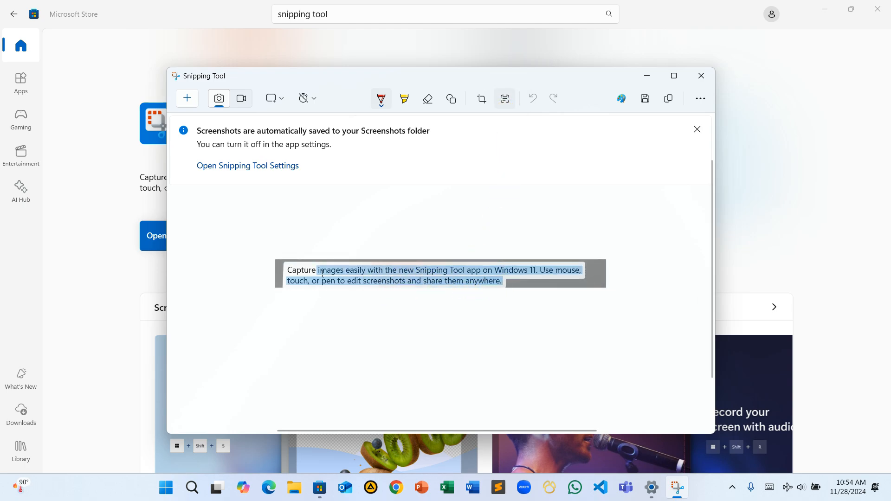
pyautogui.click(502, 98)
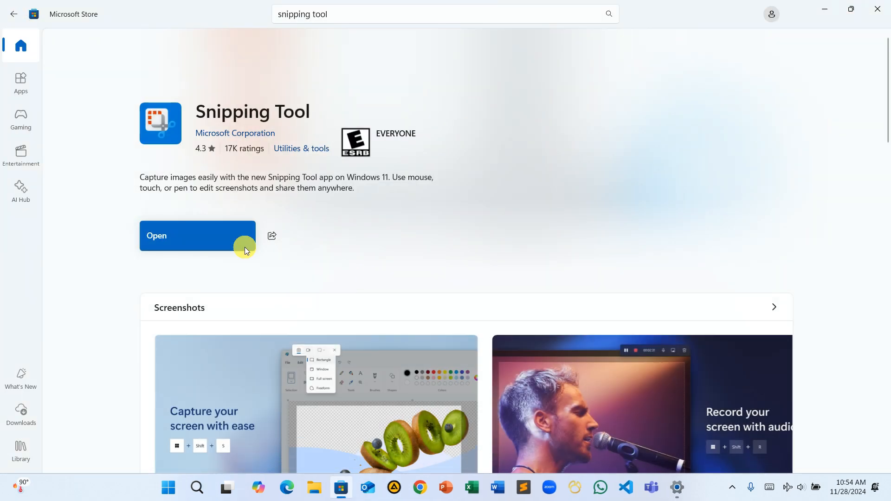
# - Reopen the description snip from the Store, maximise the window and run Text actions
pyautogui.click(197, 235)
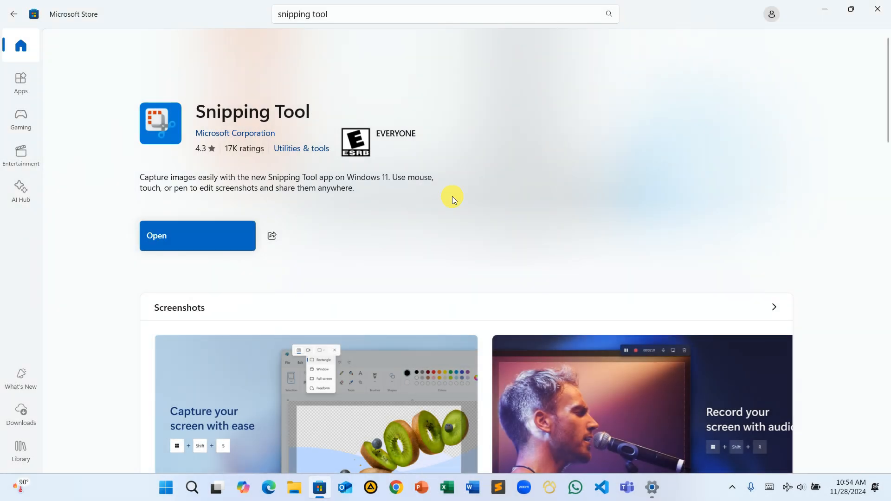
pyautogui.click(197, 235)
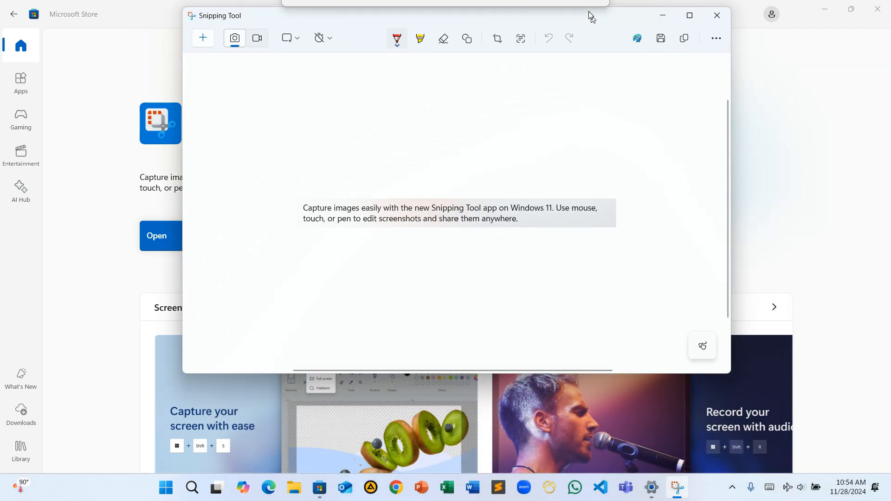
pyautogui.click(689, 16)
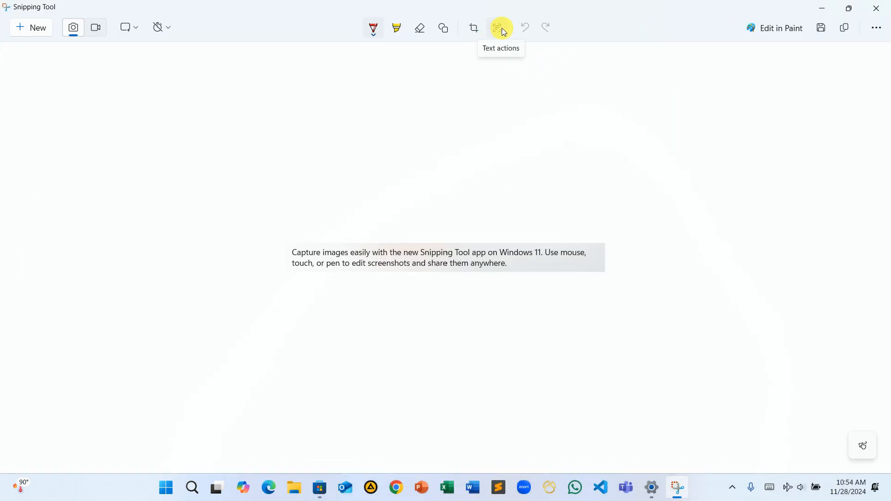
pyautogui.click(501, 27)
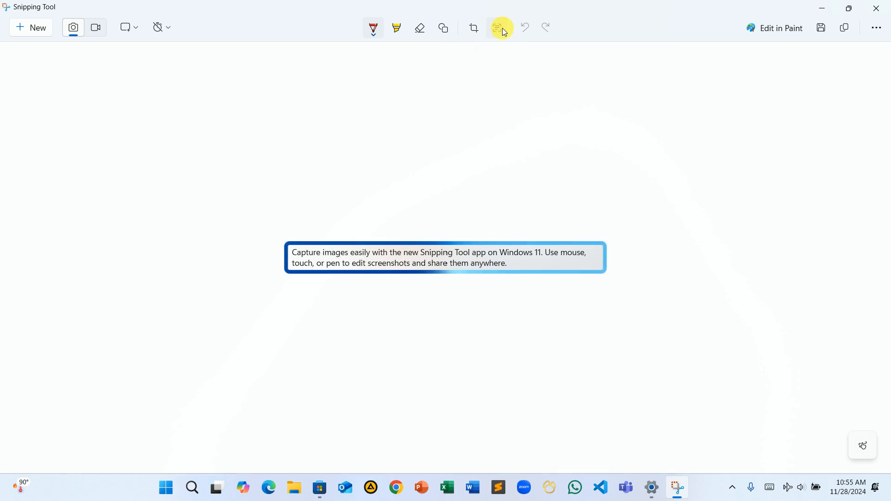